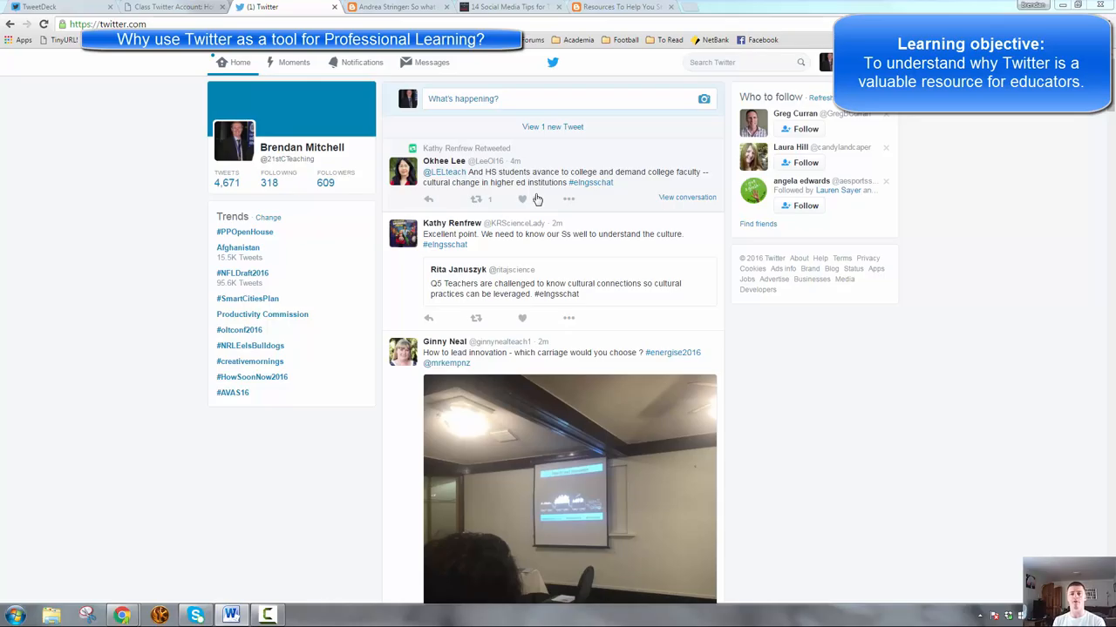
# Open Andrea Stringer's Blogger post and scroll to the standards 6.1–7.4 rows.
pyautogui.click(522, 198)
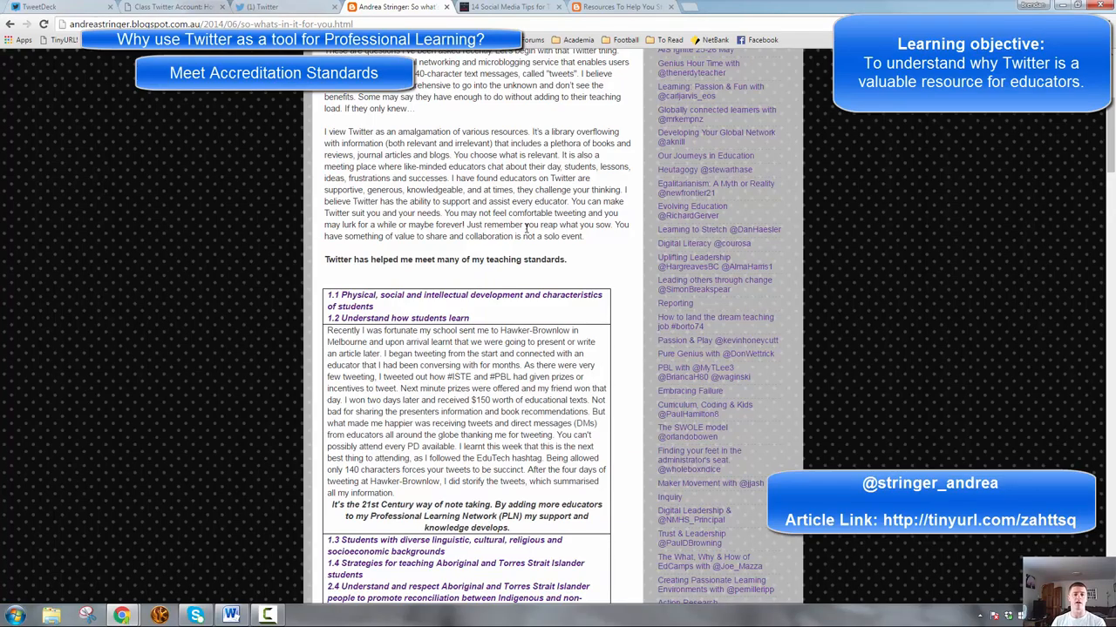
pyautogui.scroll(-3)
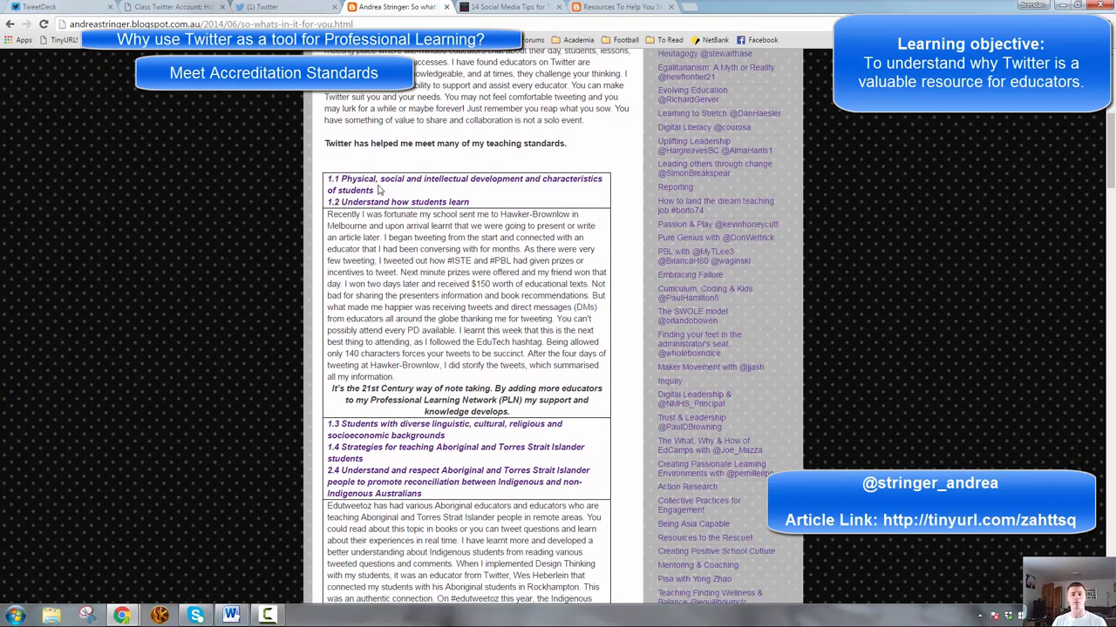
pyautogui.moveTo(492, 311)
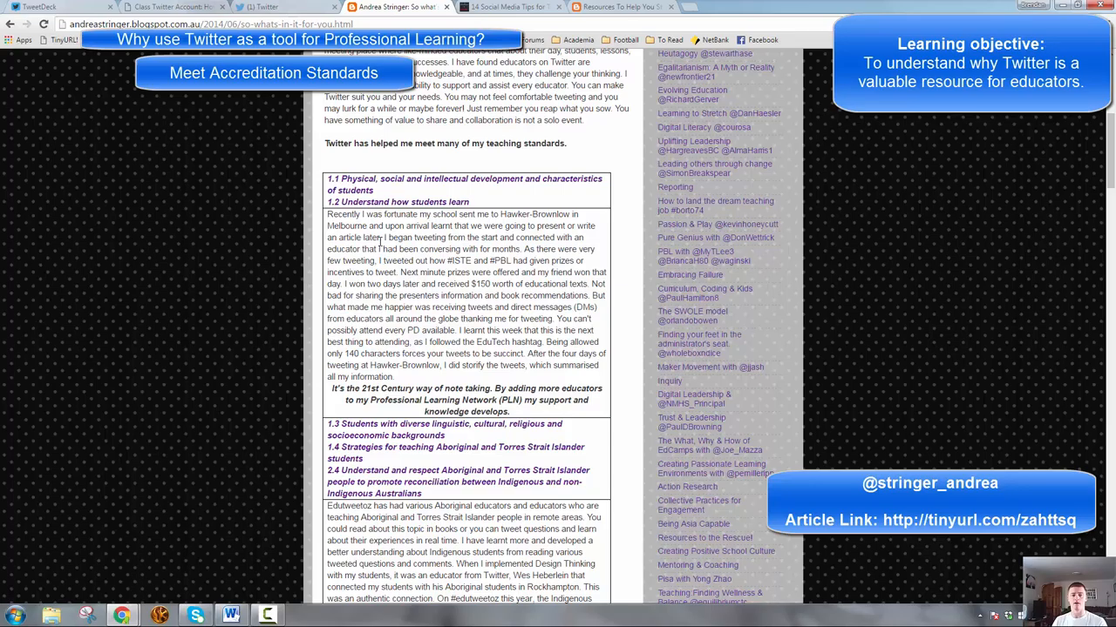
pyautogui.scroll(-3)
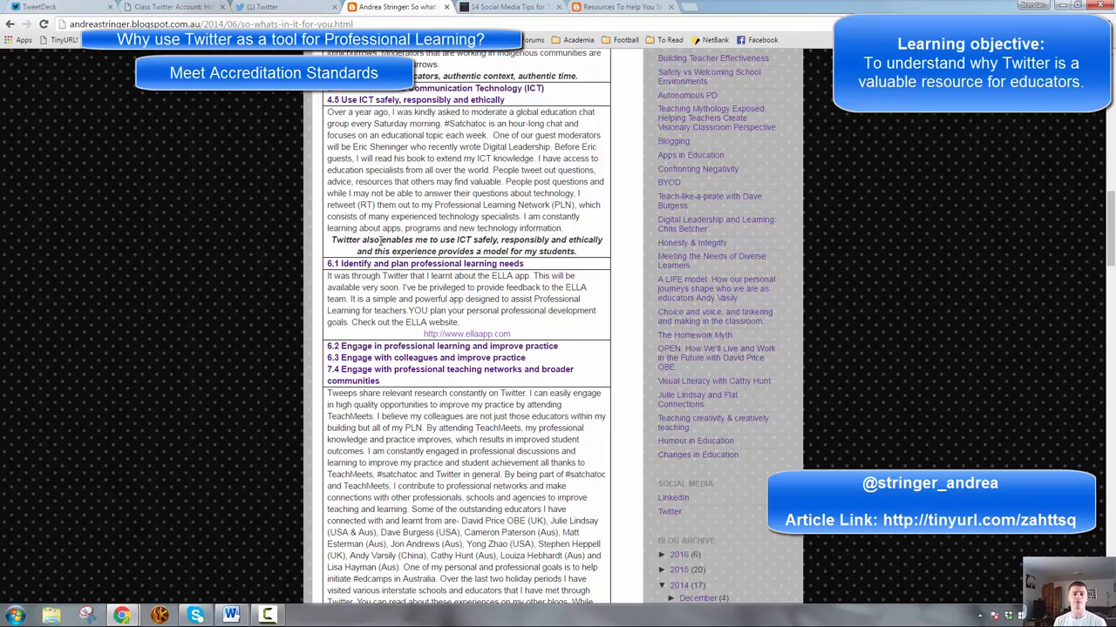
pyautogui.moveTo(382, 244)
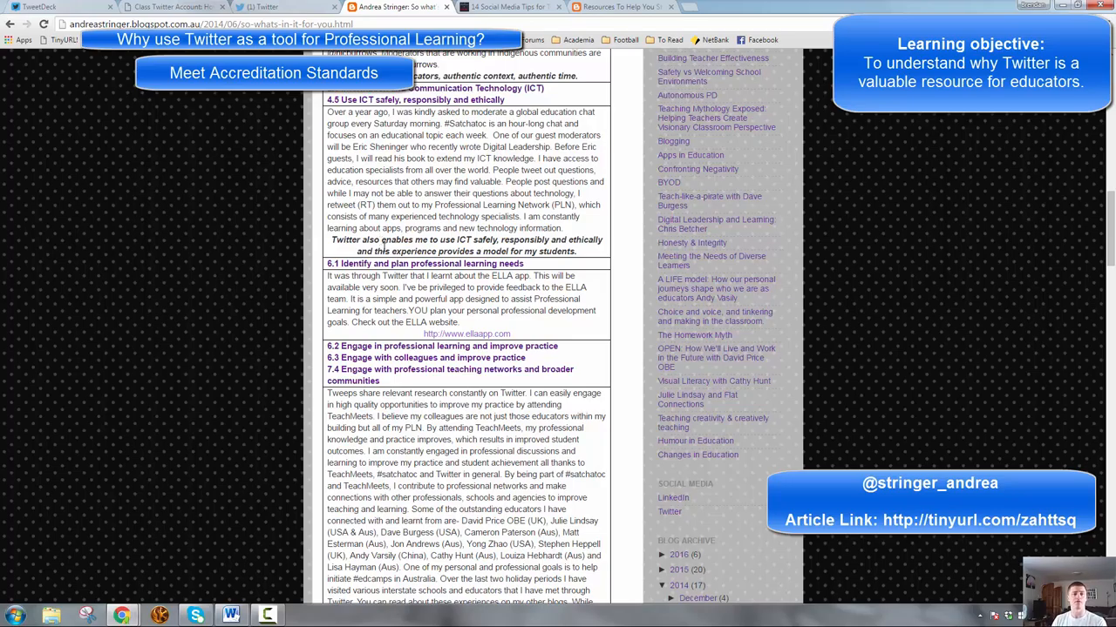
# Switch back to the Twitter browser tab showing the educators' home timeline.
pyautogui.click(262, 7)
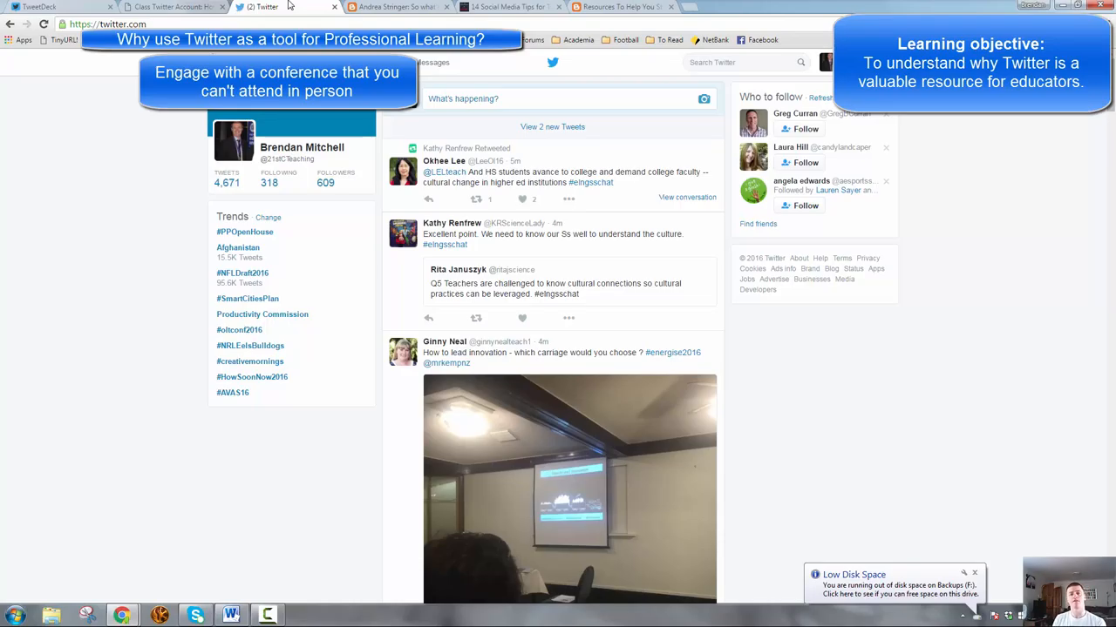
pyautogui.moveTo(593, 186)
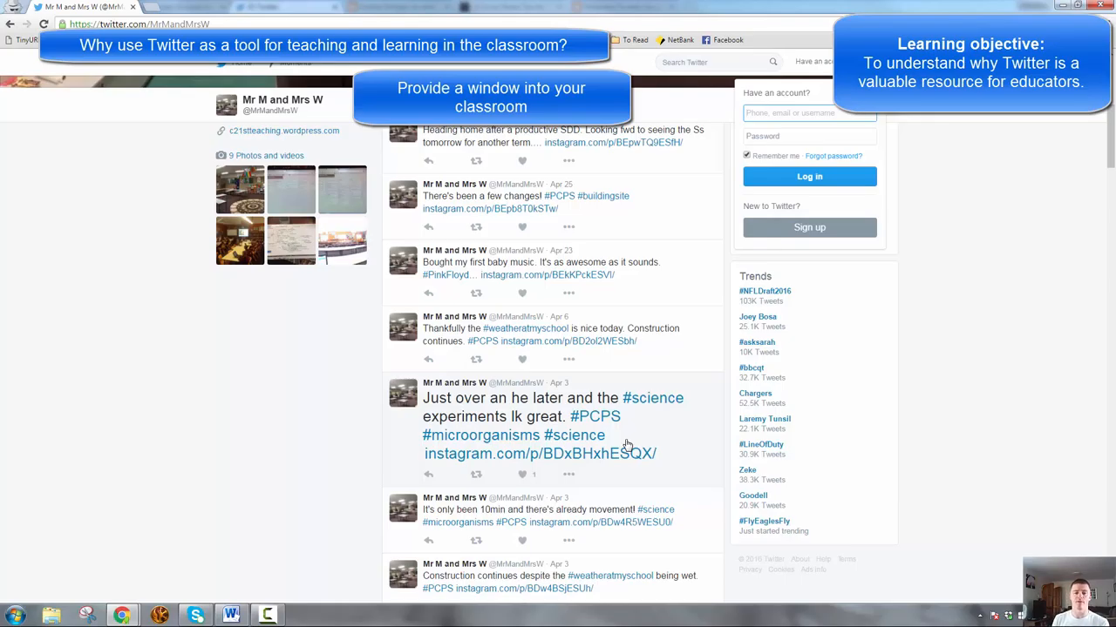
# Scroll down the Mr M and Mrs W profile through its science-experiment tweets.
pyautogui.scroll(-3)
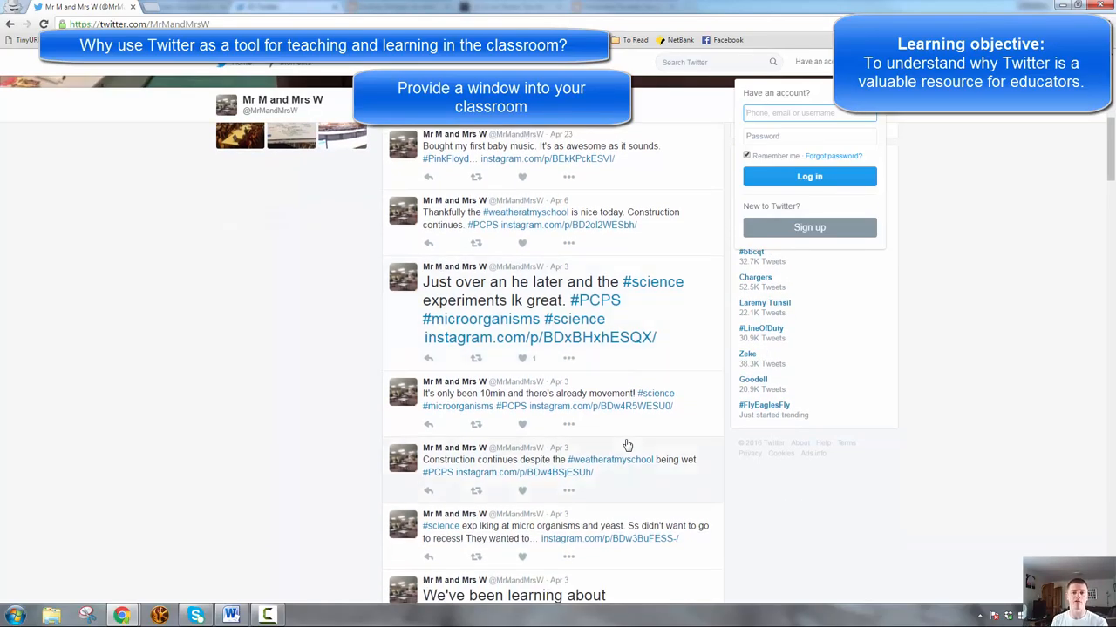